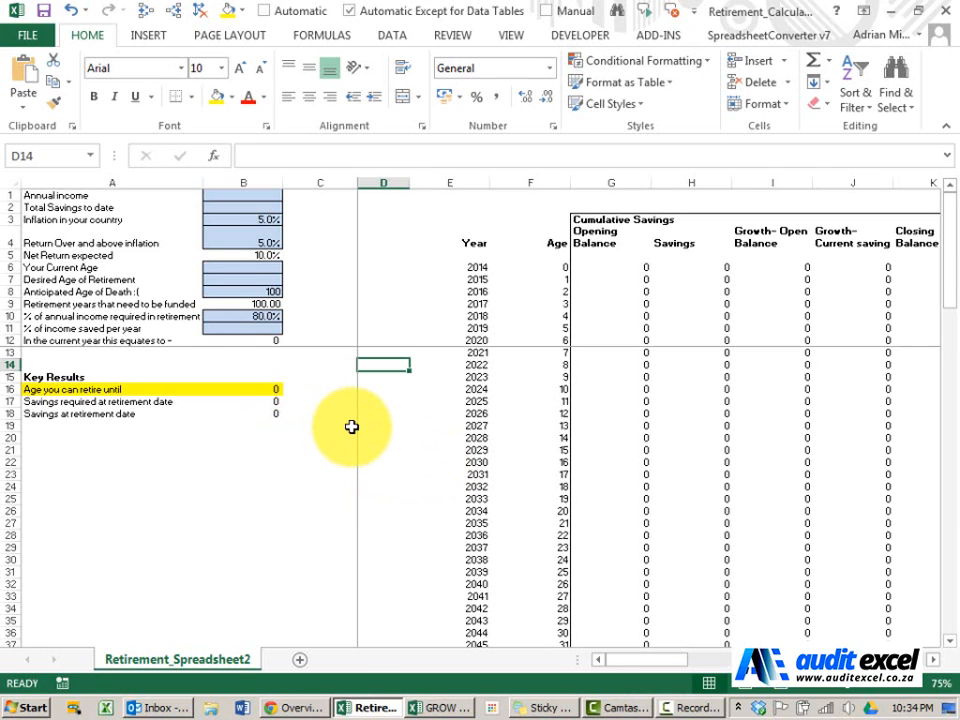
{"action": "mouse_move", "coordinate": [270, 205]}
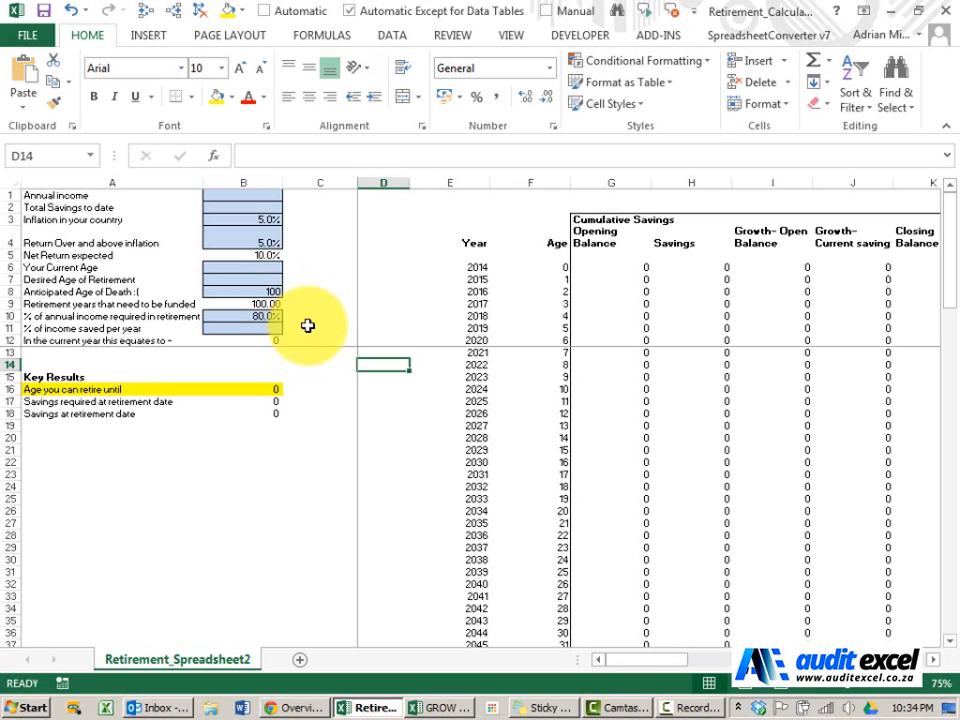
{"action": "mouse_move", "coordinate": [240, 374]}
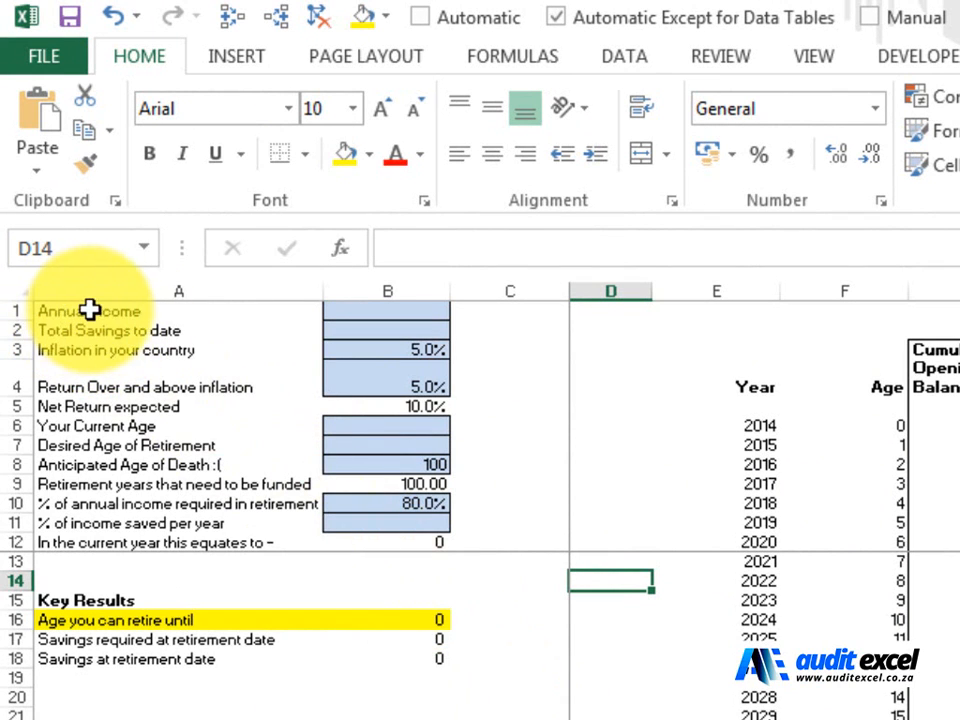
- Enter an annual income of 100,000 and savings to date of 400,000
{"action": "type", "text": "100"}
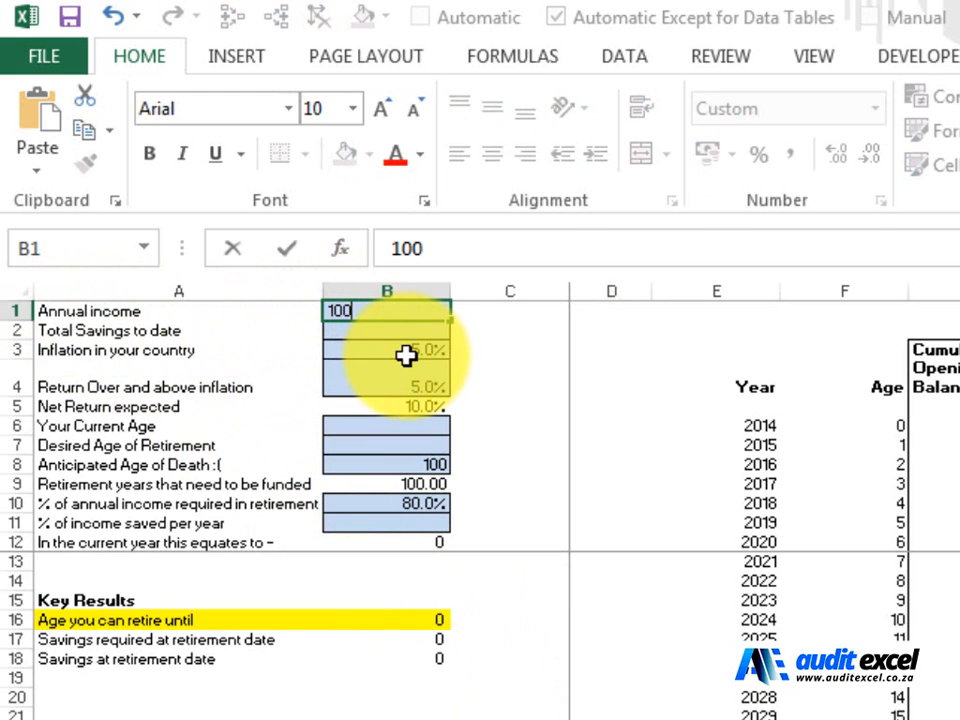
{"action": "key", "text": "enter"}
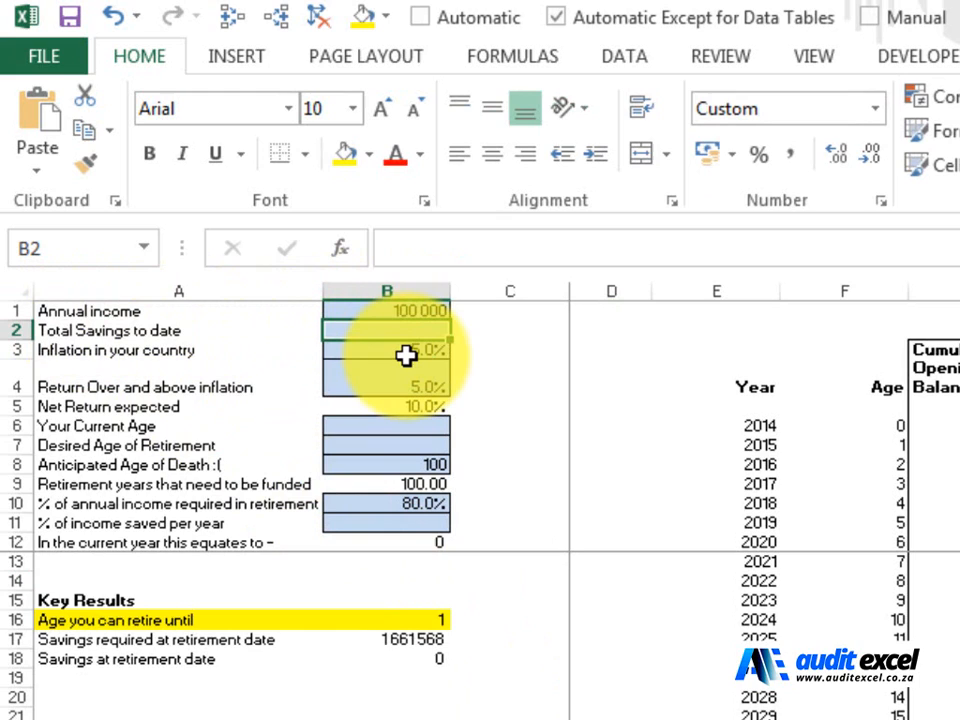
{"action": "type", "text": "400"}
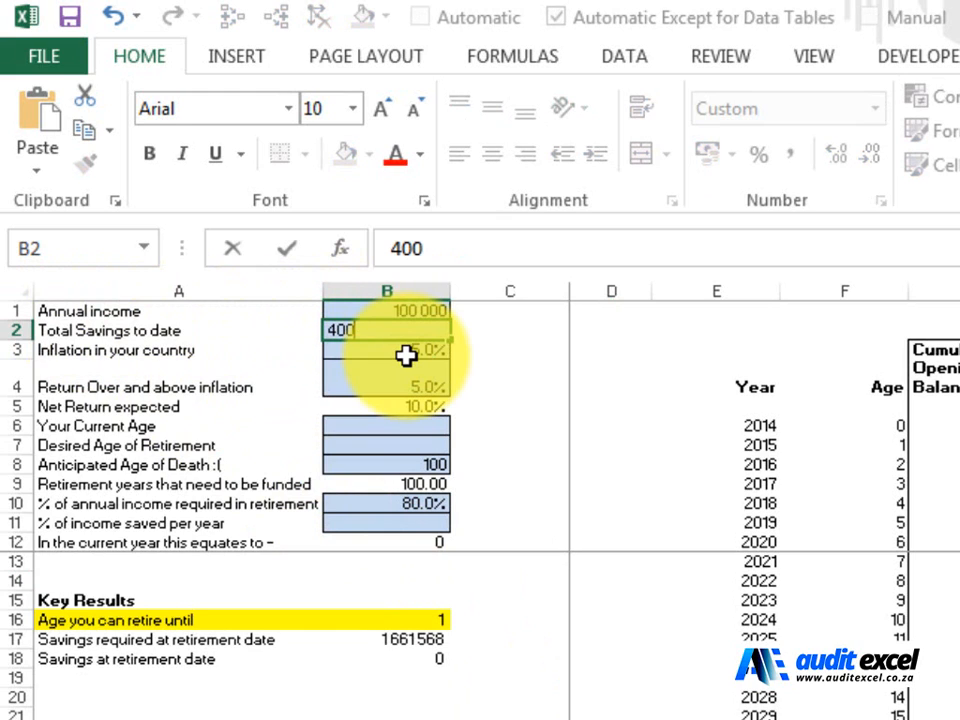
{"action": "type", "text": "000"}
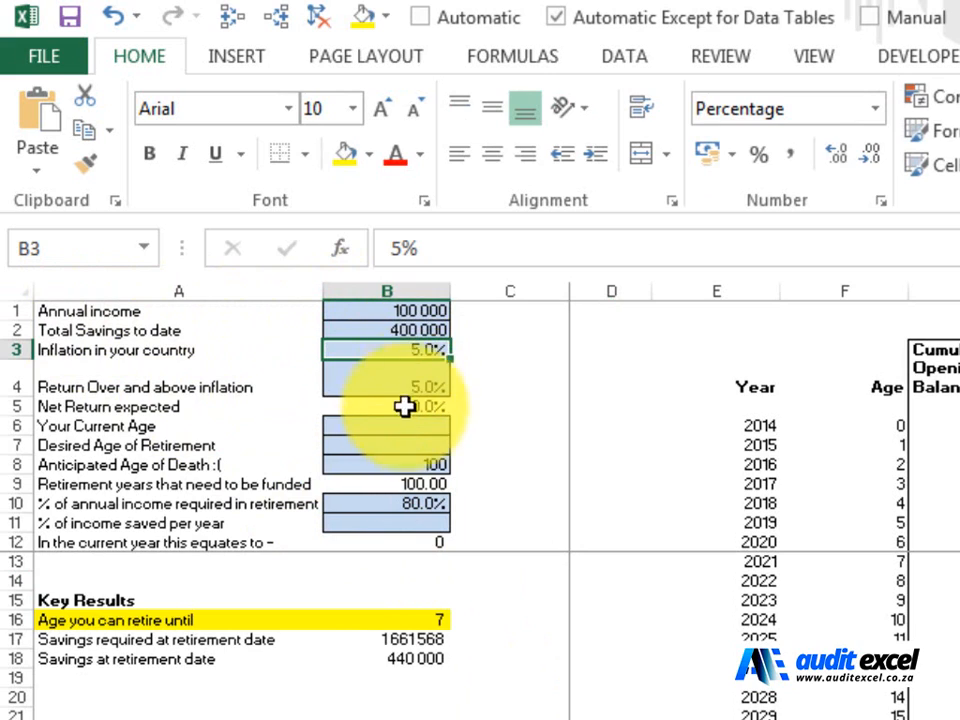
- Enter a current age of 40 and a desired retirement age of 50
{"action": "left_click", "coordinate": [405, 426]}
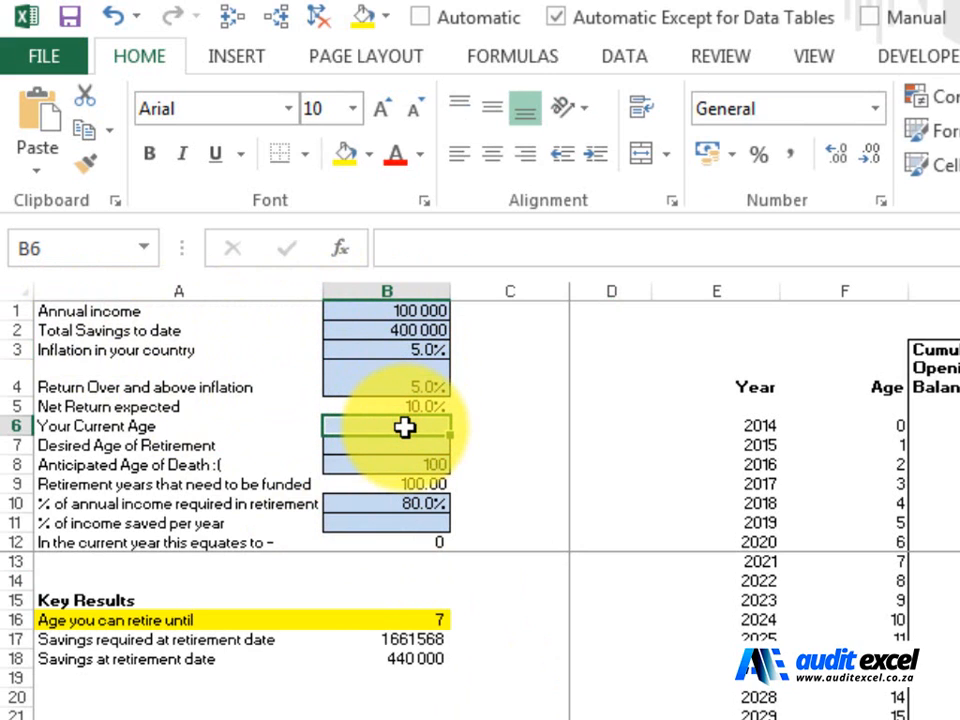
{"action": "type", "text": "40"}
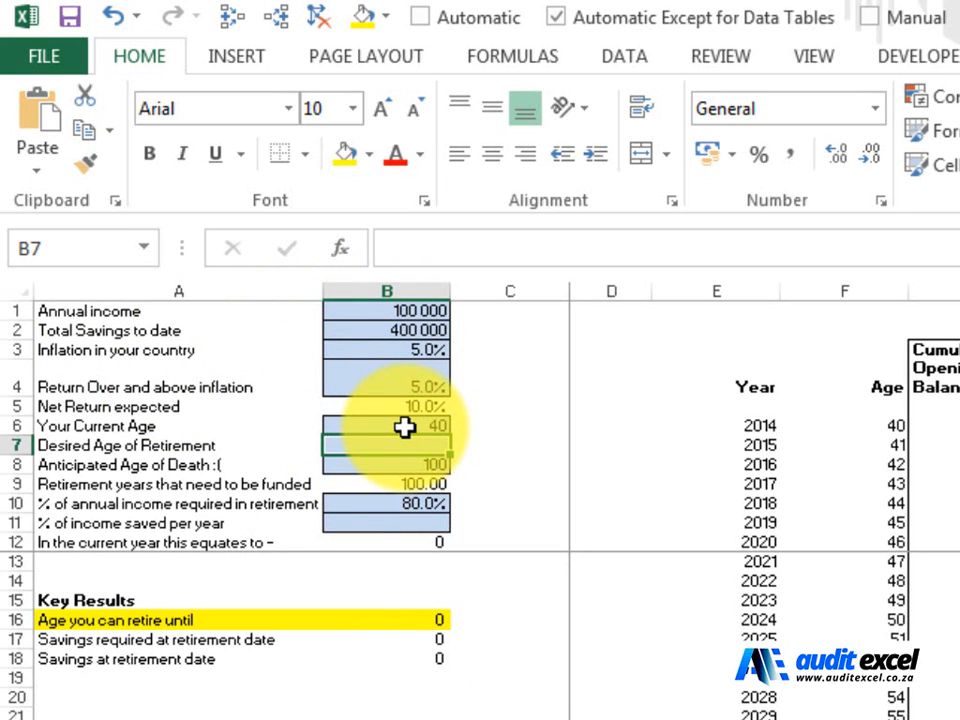
{"action": "type", "text": "50"}
{"action": "left_click", "coordinate": [386, 523]}
{"action": "type", "text": "10"}
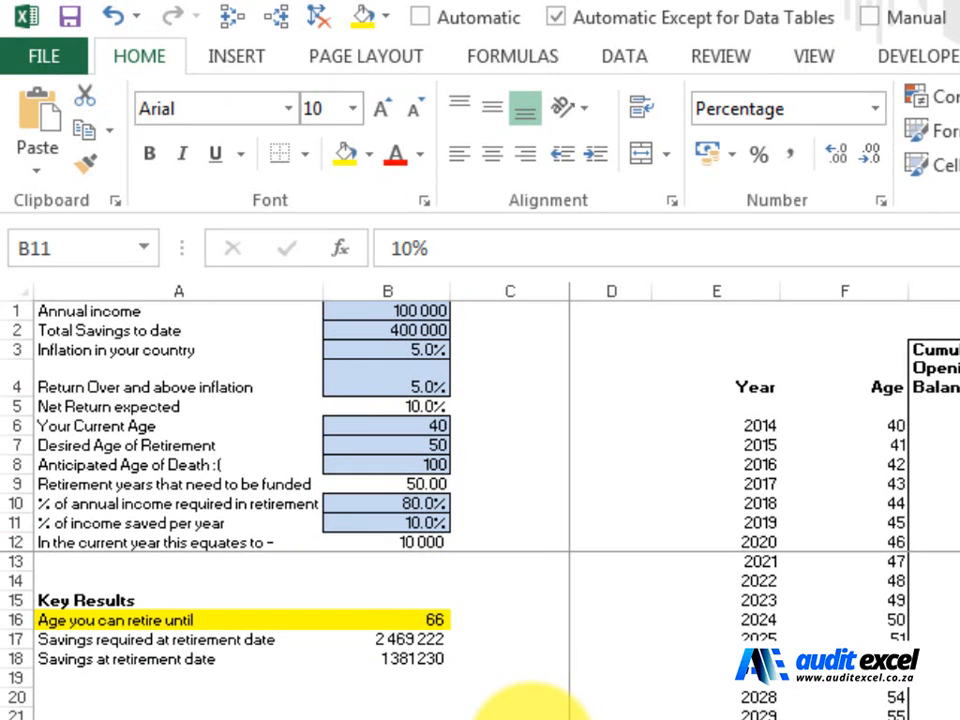
{"action": "left_click", "coordinate": [386, 522]}
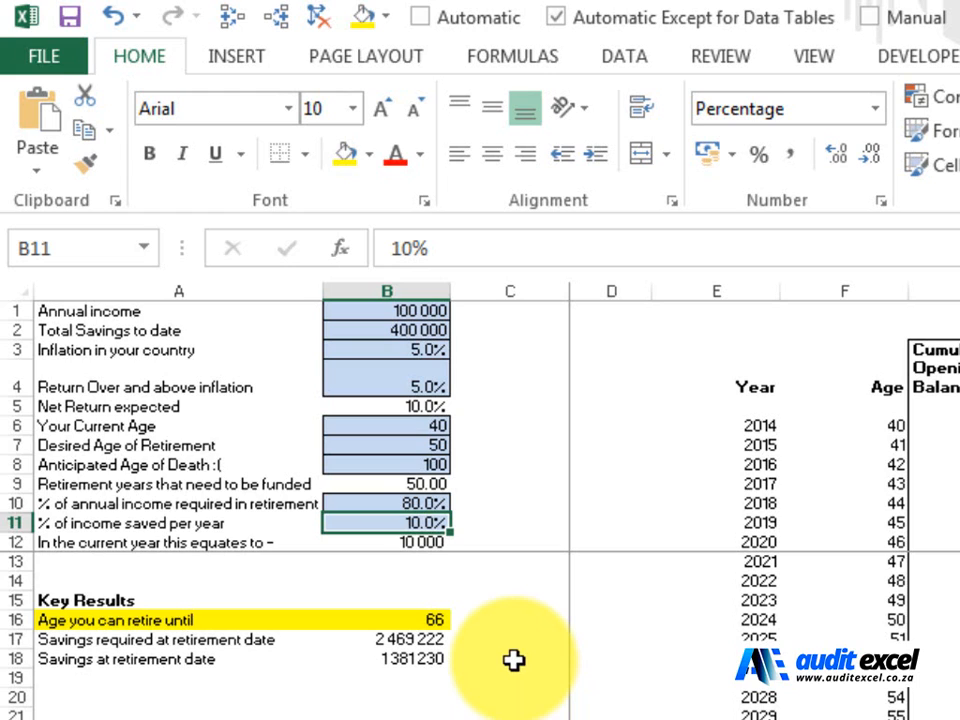
{"action": "mouse_move", "coordinate": [417, 670]}
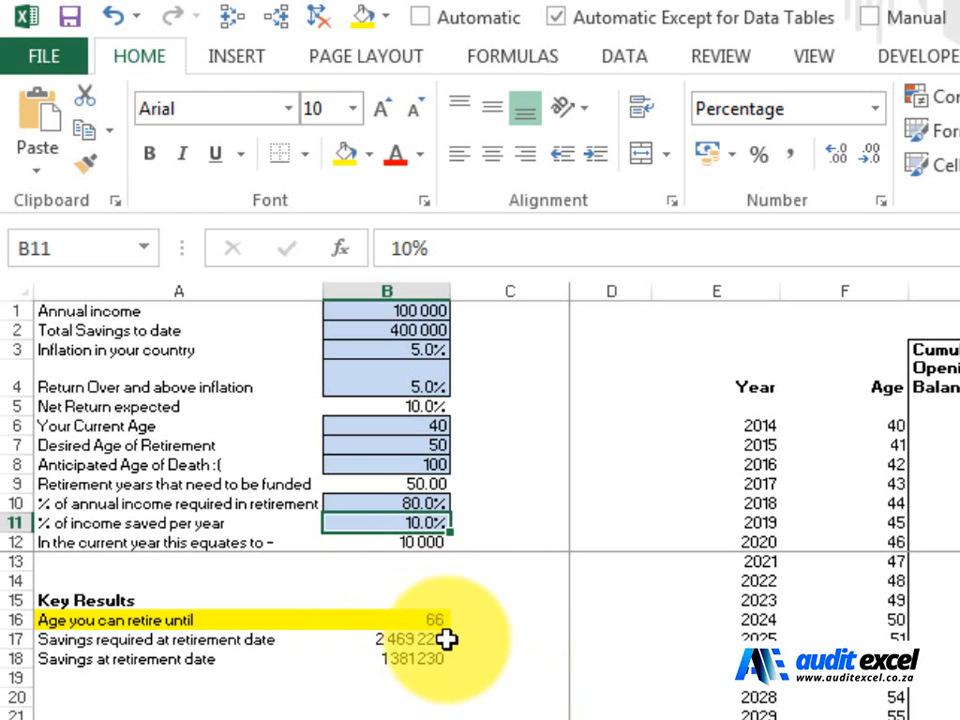
{"action": "left_click", "coordinate": [387, 620]}
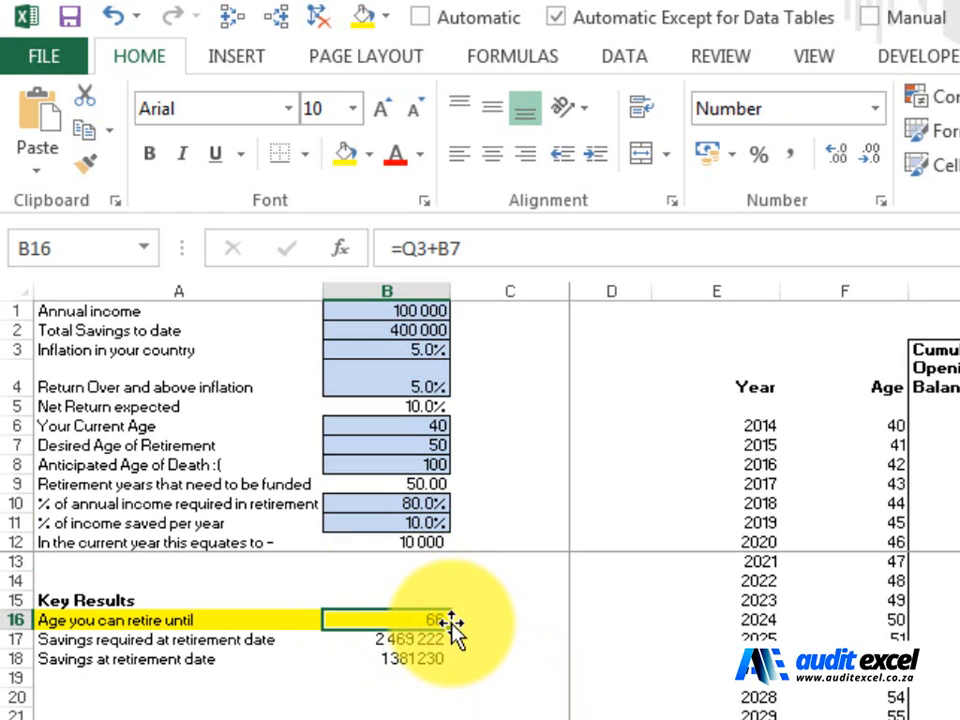
{"action": "mouse_move", "coordinate": [447, 443]}
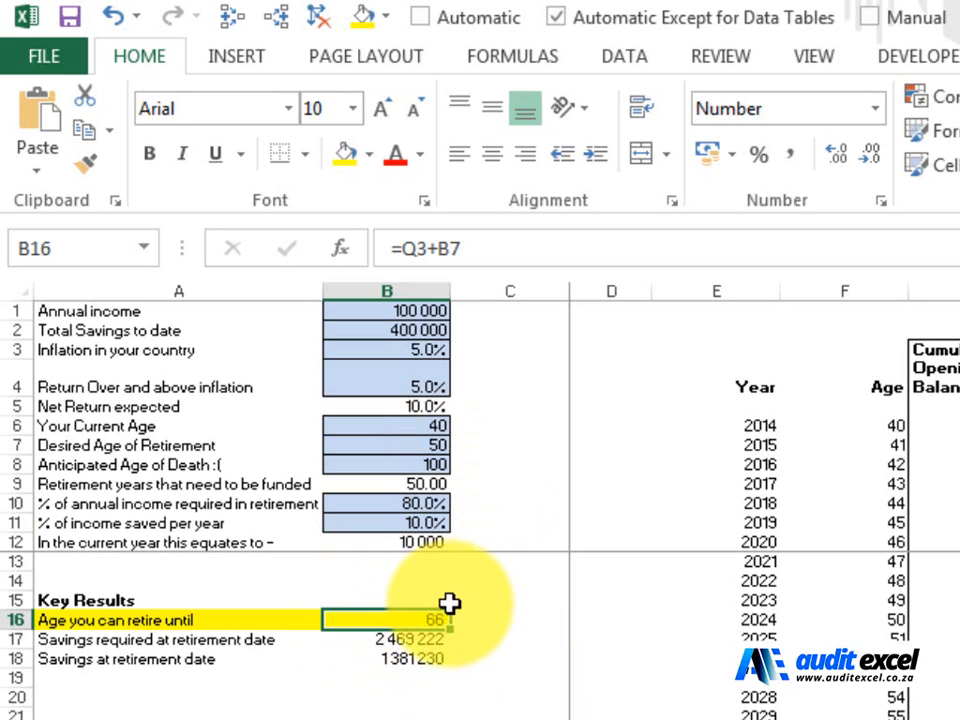
{"action": "mouse_move", "coordinate": [405, 643]}
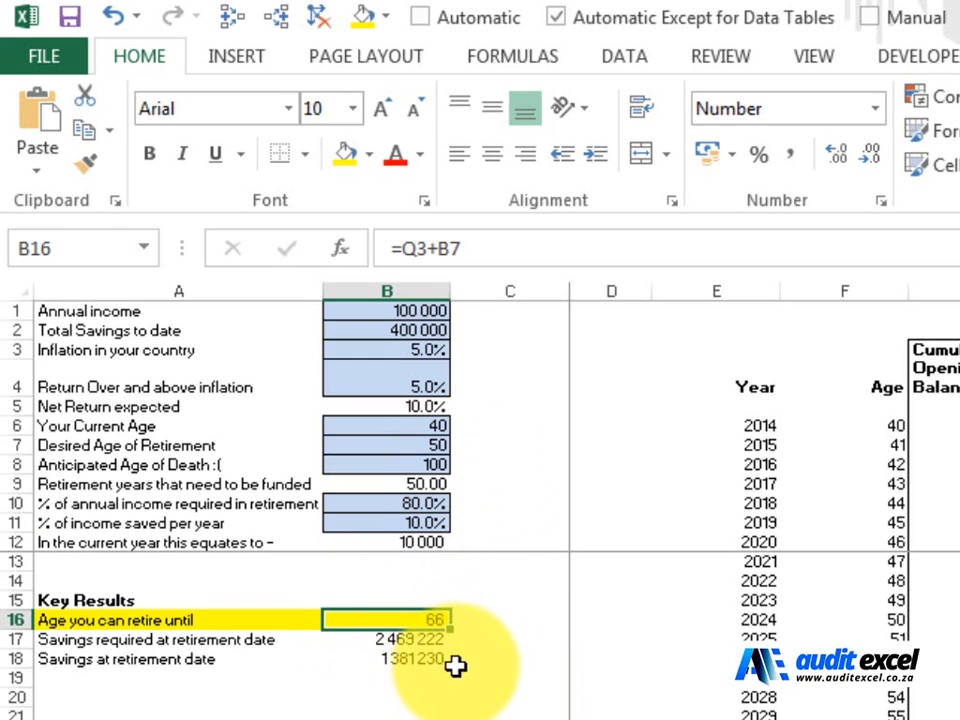
{"action": "mouse_move", "coordinate": [403, 660]}
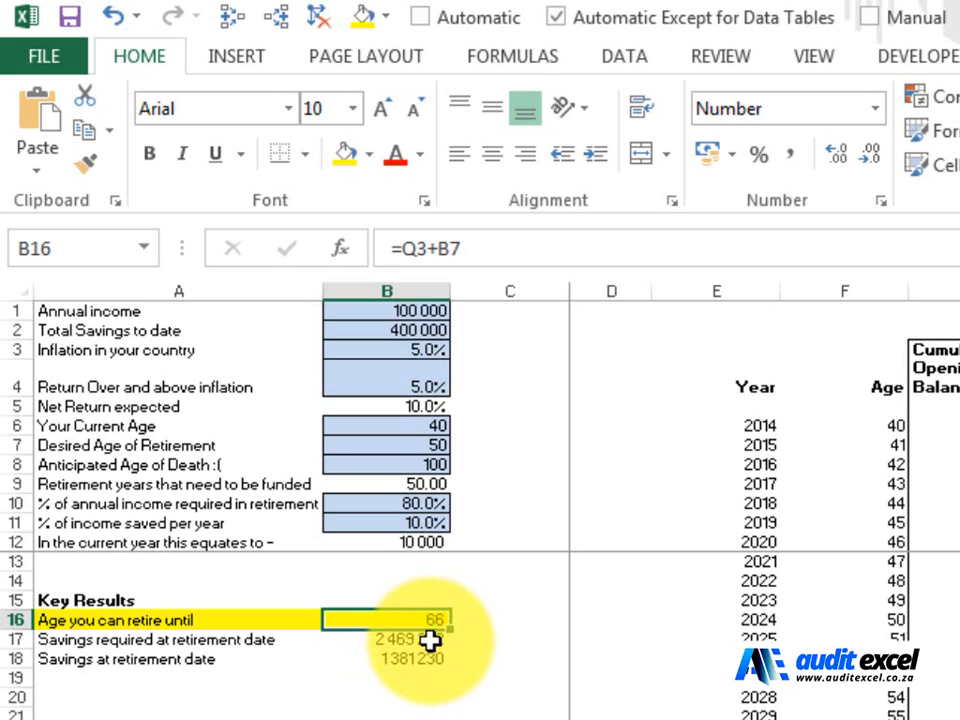
{"action": "mouse_move", "coordinate": [420, 550]}
{"action": "type", "text": "20"}
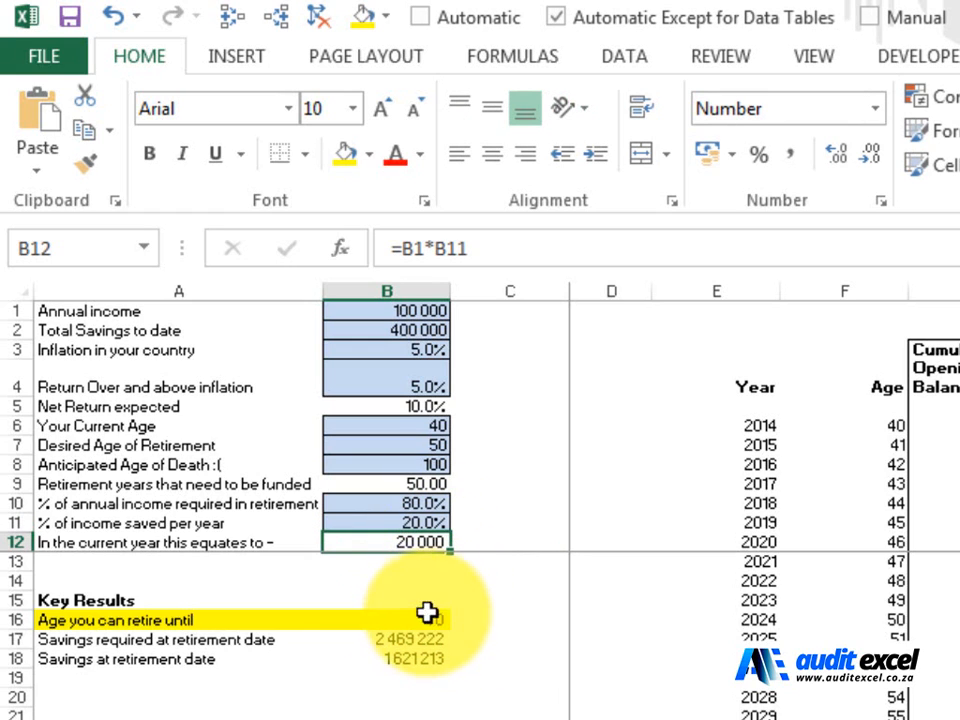
{"action": "left_click", "coordinate": [385, 522]}
{"action": "type", "text": "10"}
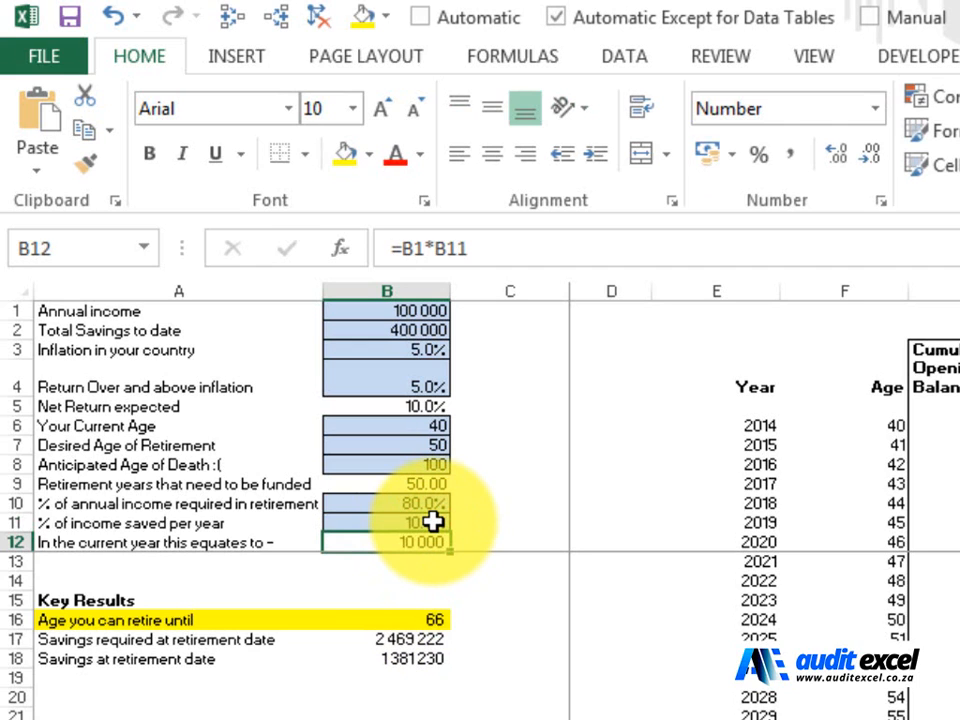
{"action": "mouse_move", "coordinate": [440, 513]}
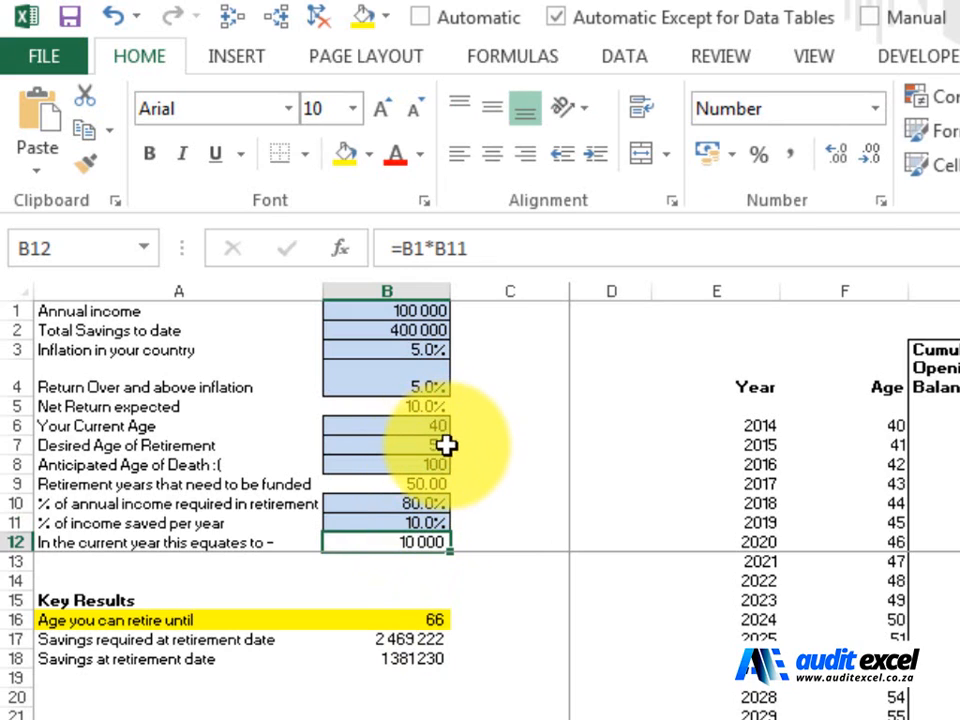
- Set the desired retirement age to 60, pushing the retire-until result to age 137
{"action": "left_click", "coordinate": [385, 445]}
{"action": "type", "text": "55"}
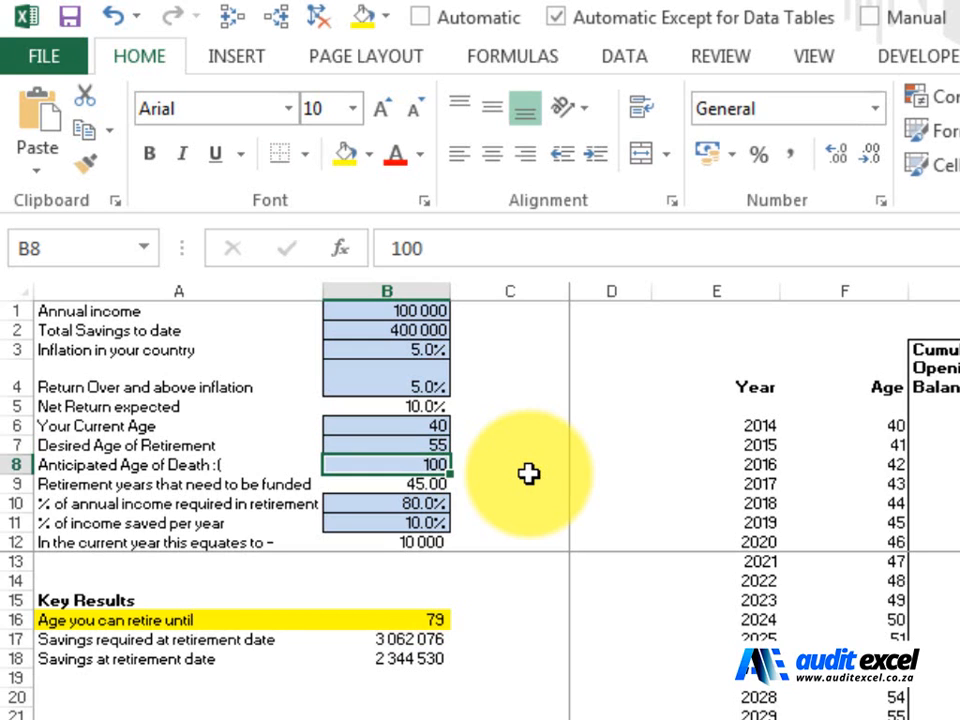
{"action": "mouse_move", "coordinate": [410, 617]}
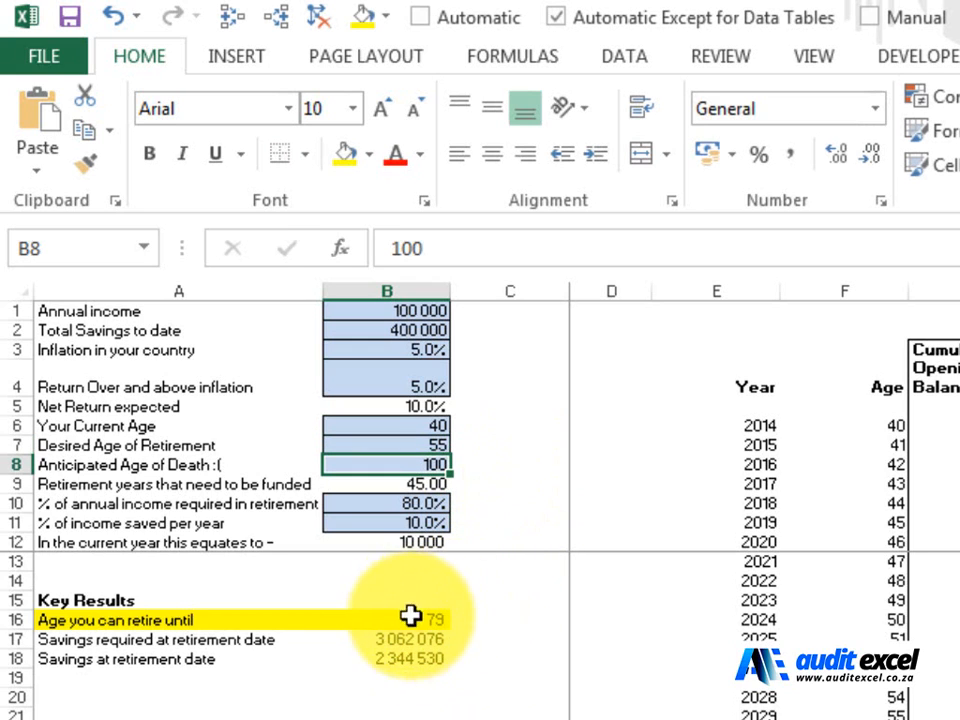
{"action": "left_click", "coordinate": [385, 445]}
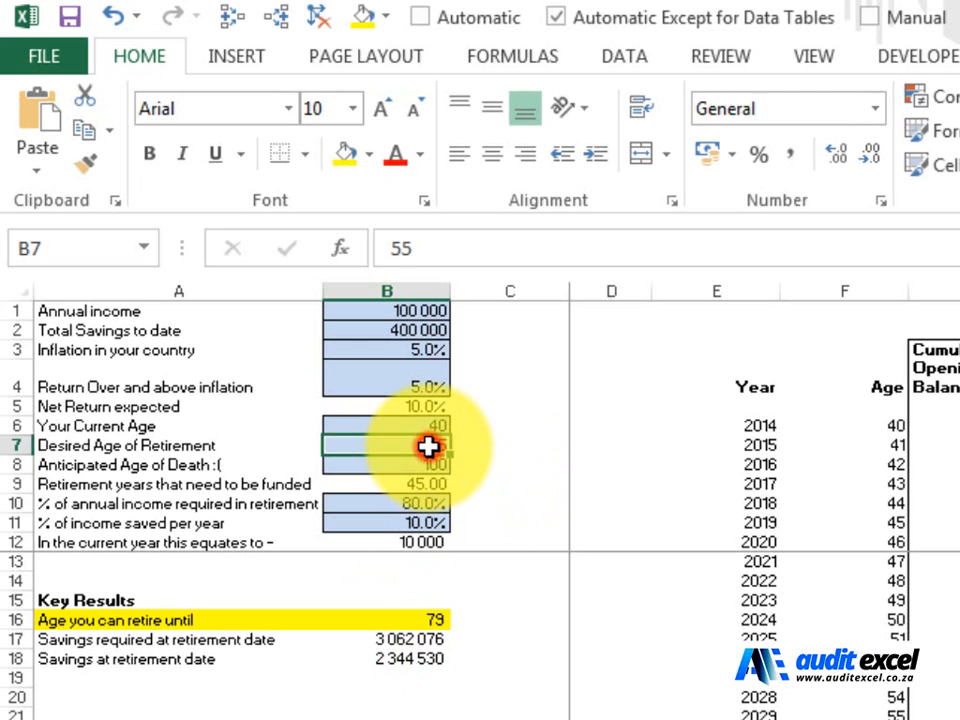
{"action": "type", "text": "60"}
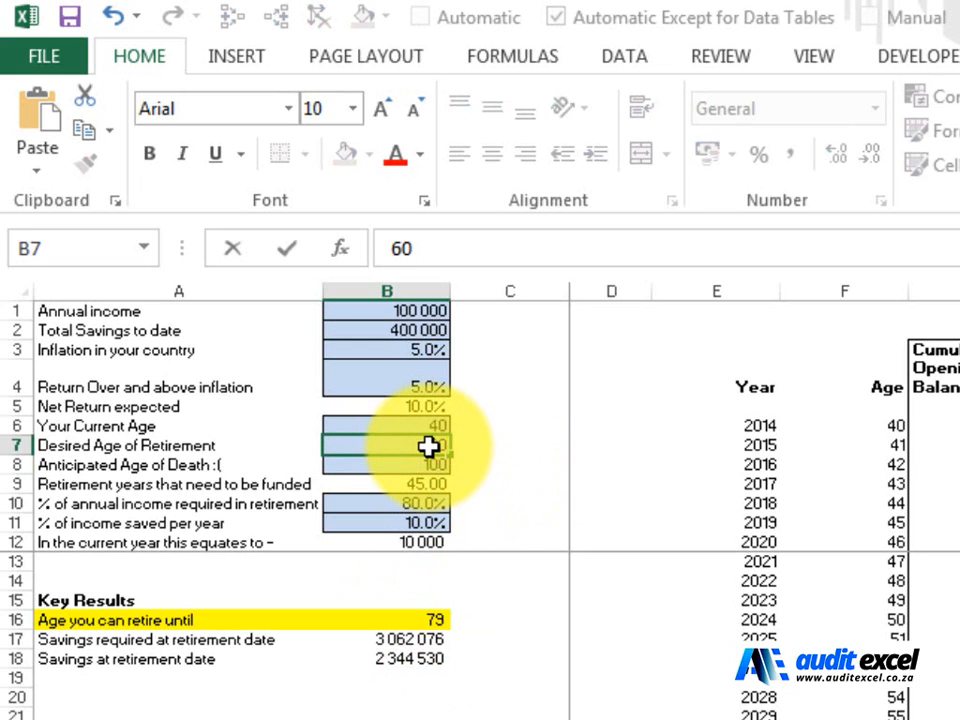
{"action": "type", "text": "60"}
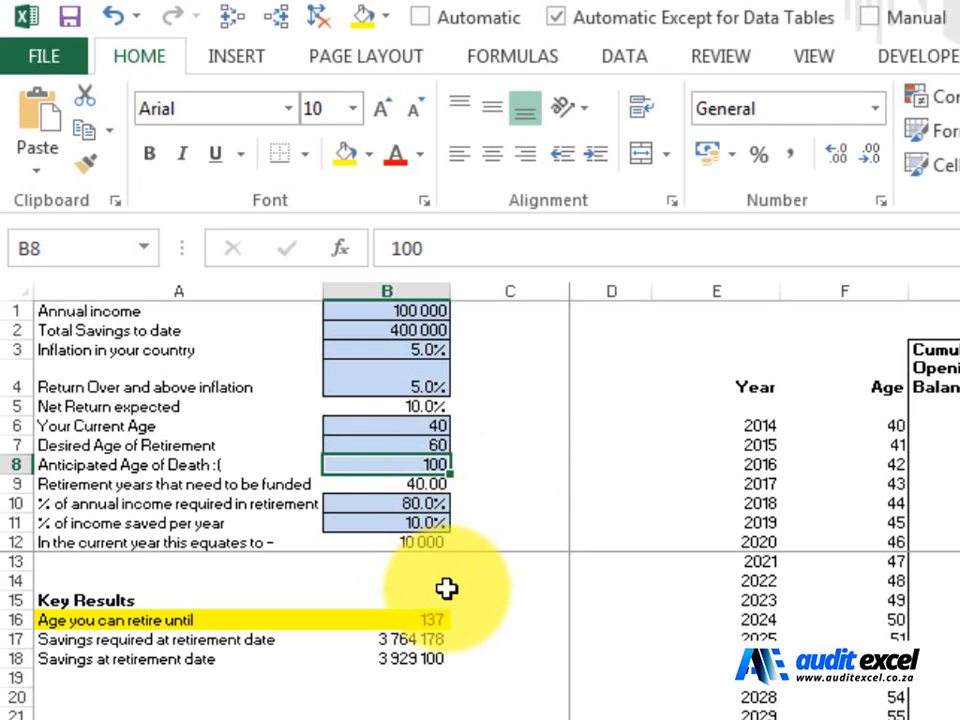
{"action": "mouse_move", "coordinate": [427, 623]}
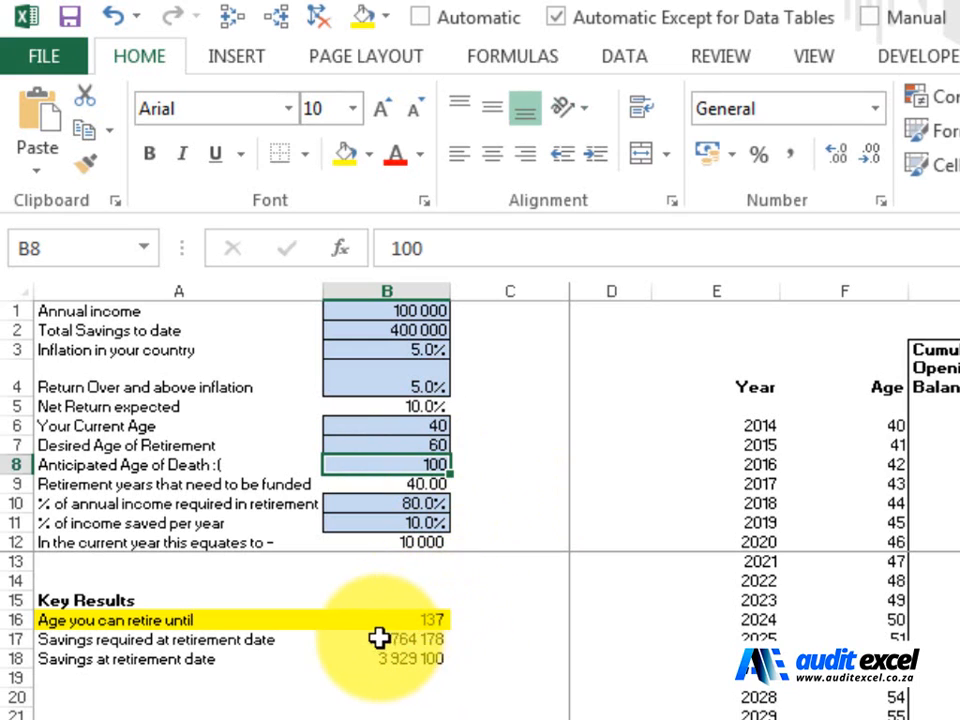
{"action": "mouse_move", "coordinate": [468, 643]}
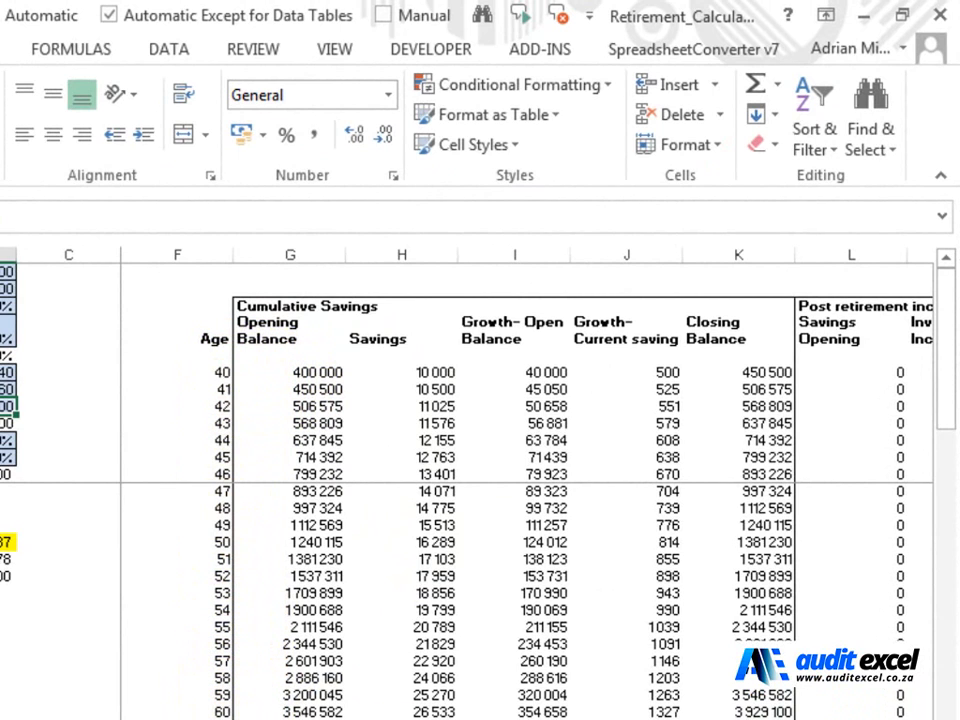
- Scroll the calculation table to show the post-retirement income and expenses columns
{"action": "scroll", "scroll_direction": "right", "scroll_amount": 3}
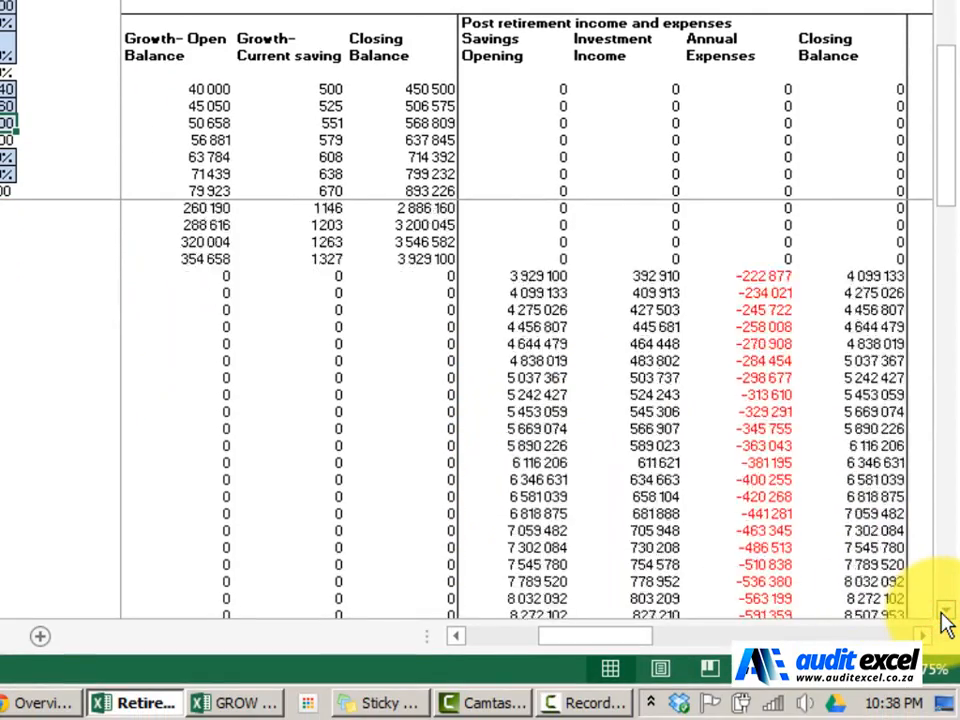
{"action": "scroll", "scroll_direction": "down", "scroll_amount": 3}
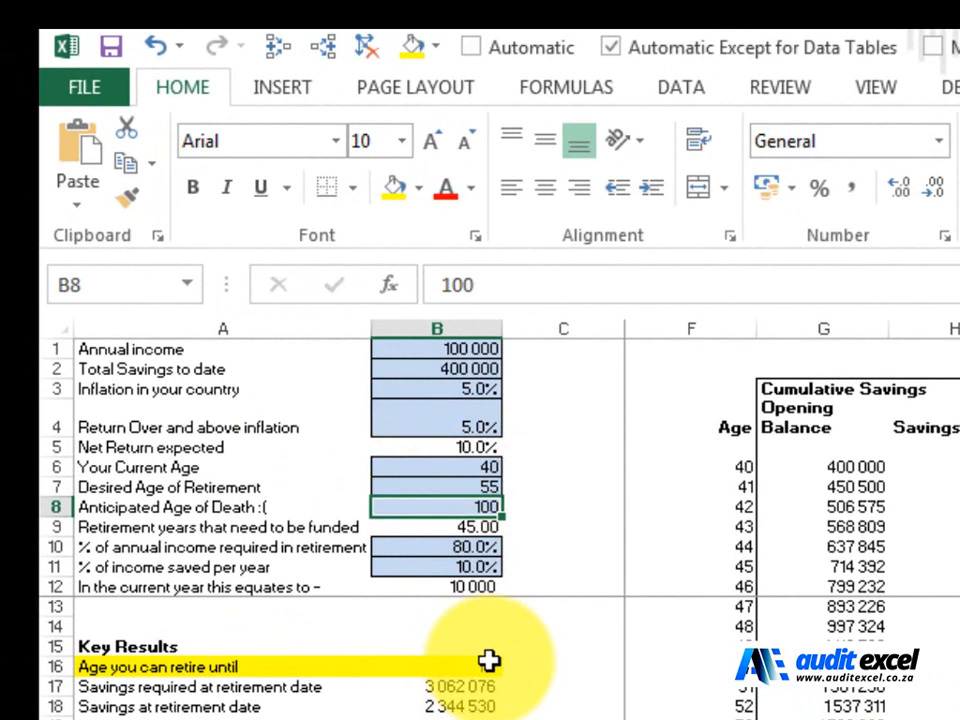
- Raise the percentage of income saved per year to 15%
{"action": "left_click", "coordinate": [435, 567]}
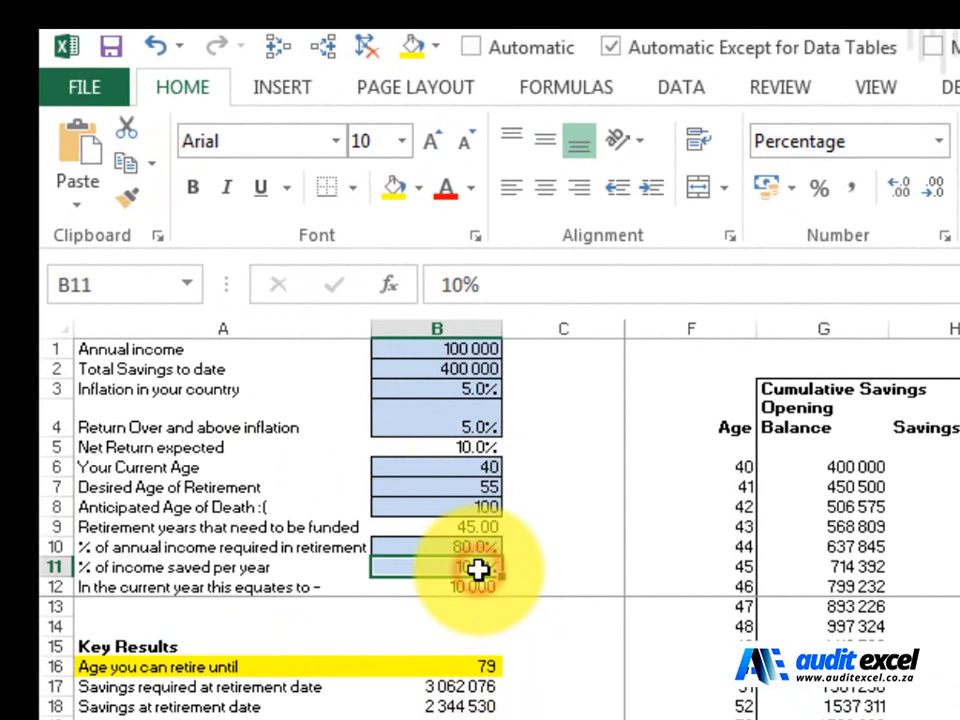
{"action": "type", "text": "15%"}
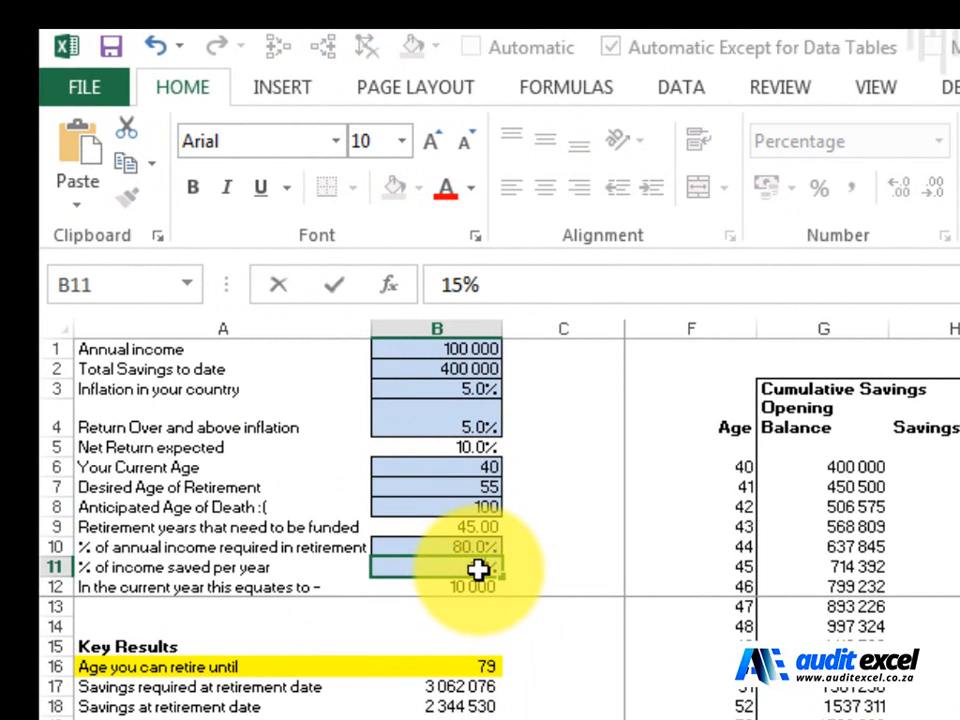
{"action": "type", "text": "15%"}
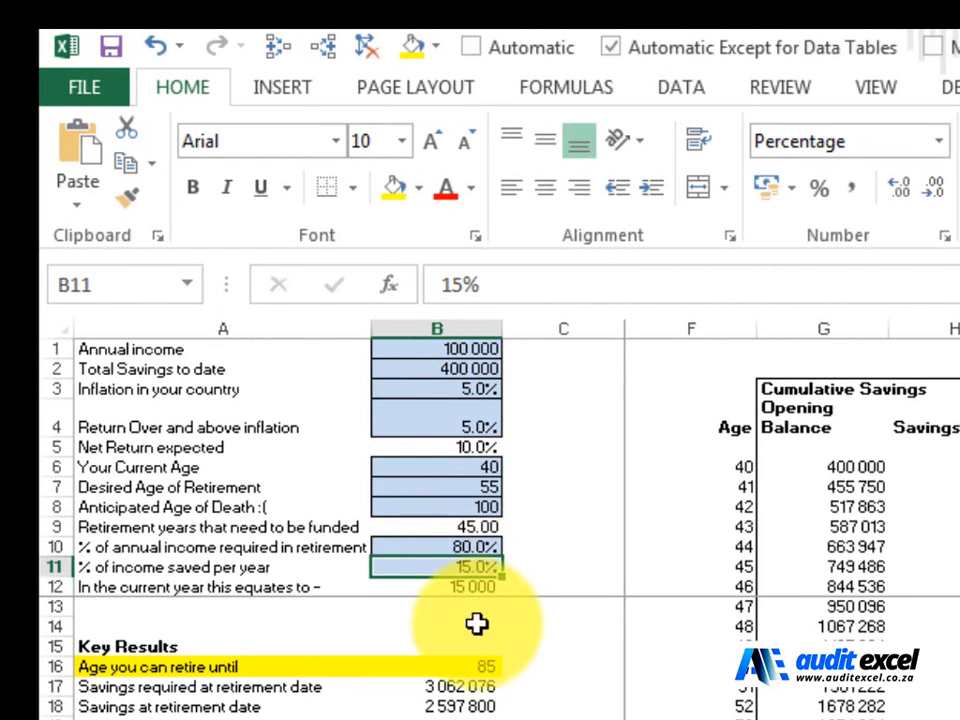
- Try retirement at 58 then 57, leaving savings lasting until age 96
{"action": "left_click", "coordinate": [436, 487]}
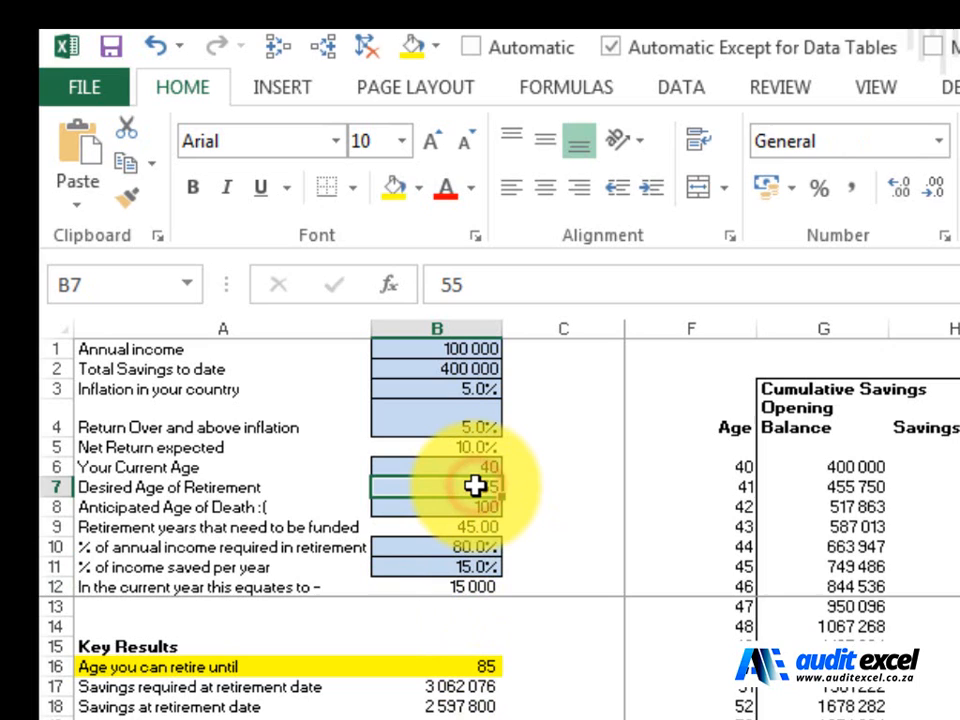
{"action": "type", "text": "58"}
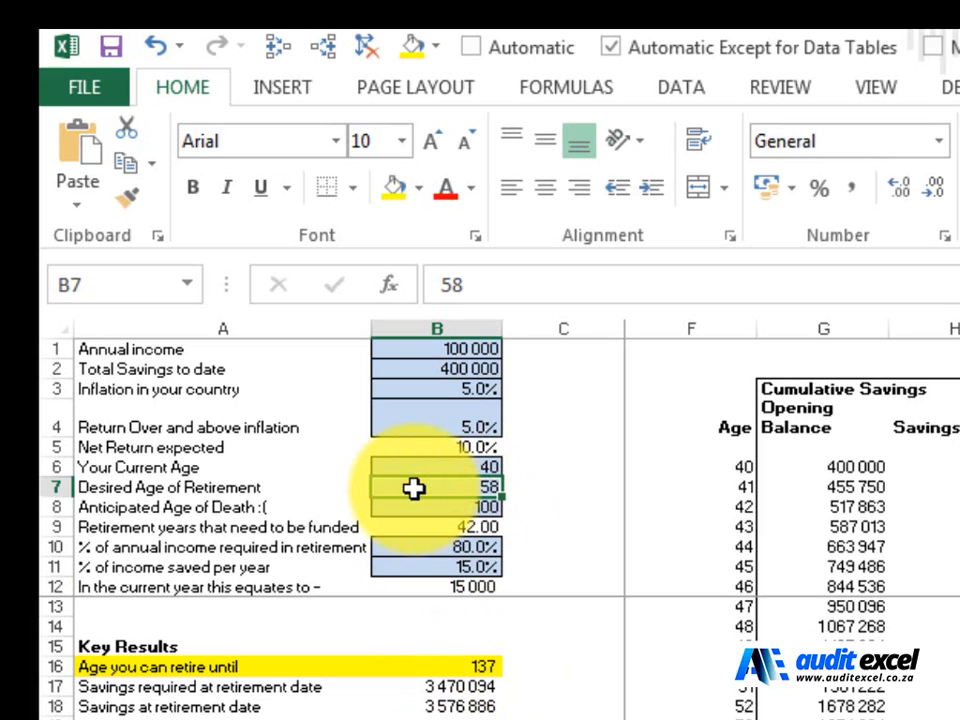
{"action": "type", "text": "57"}
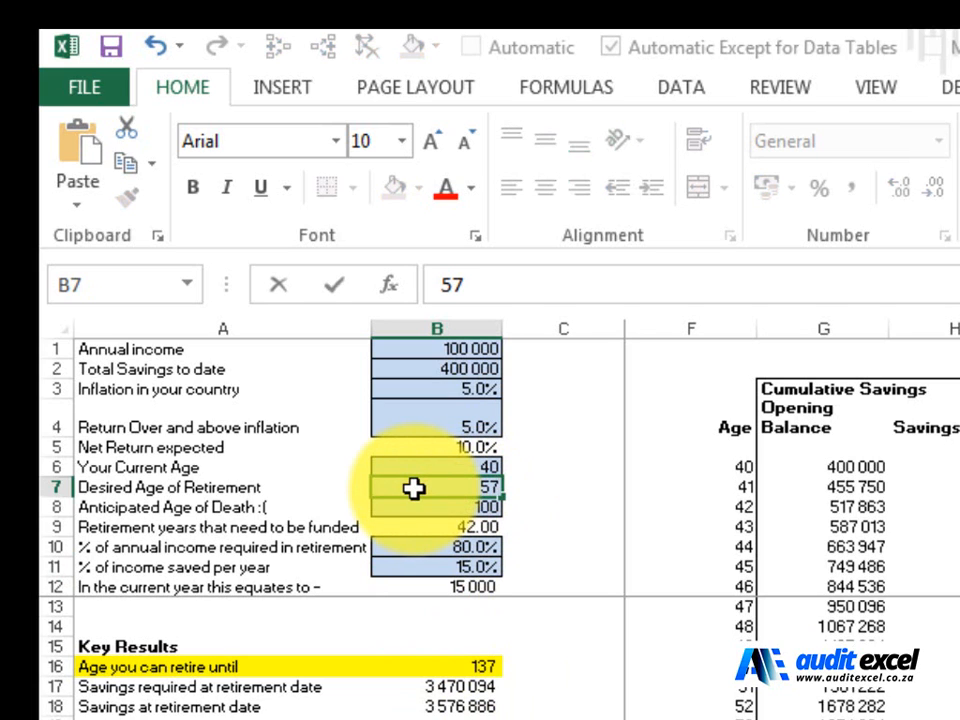
{"action": "left_click", "coordinate": [436, 507]}
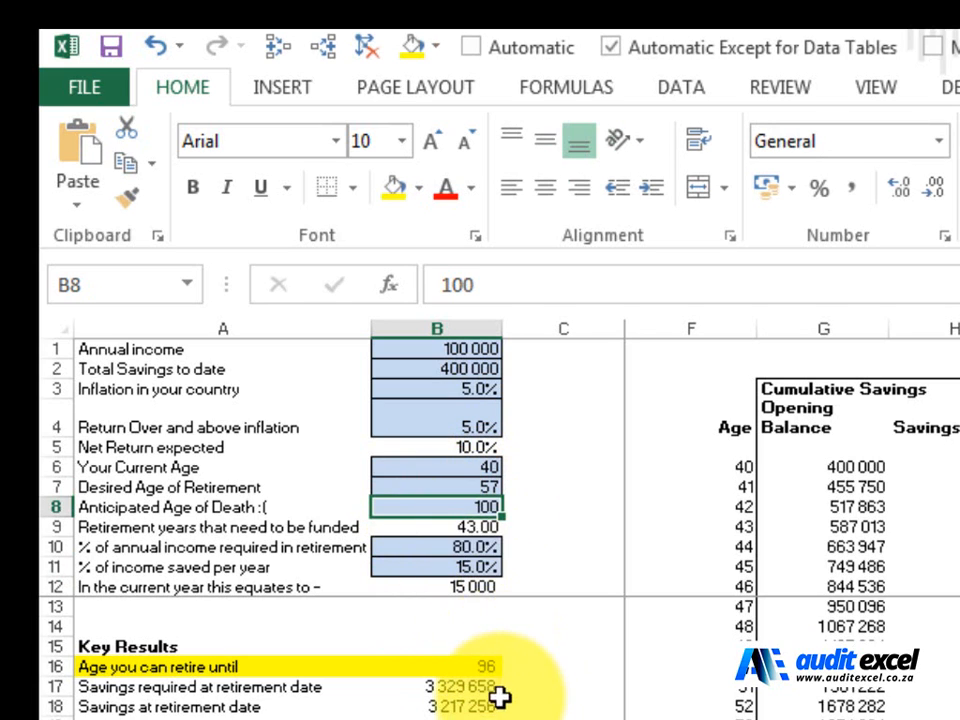